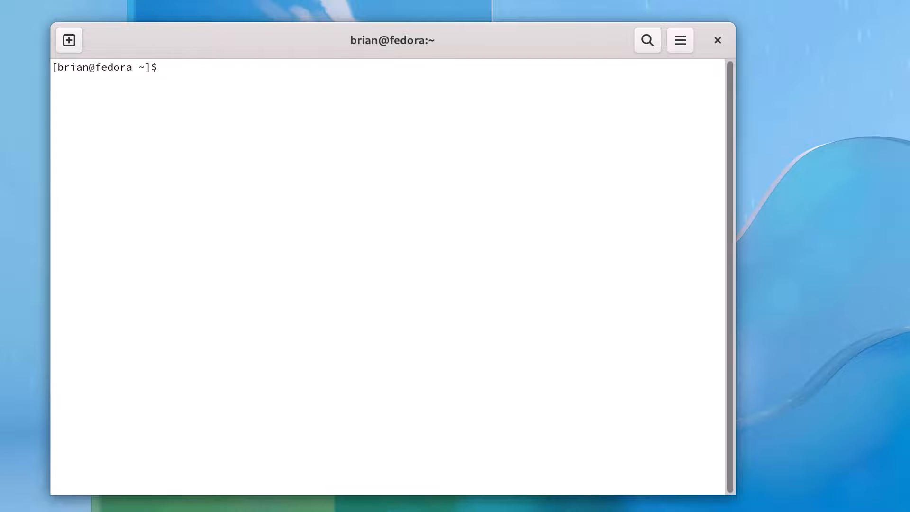
- Inspect the environment: list files, show the working directory, print /etc/os-release and uname -a, then clear the screen
text(ls)
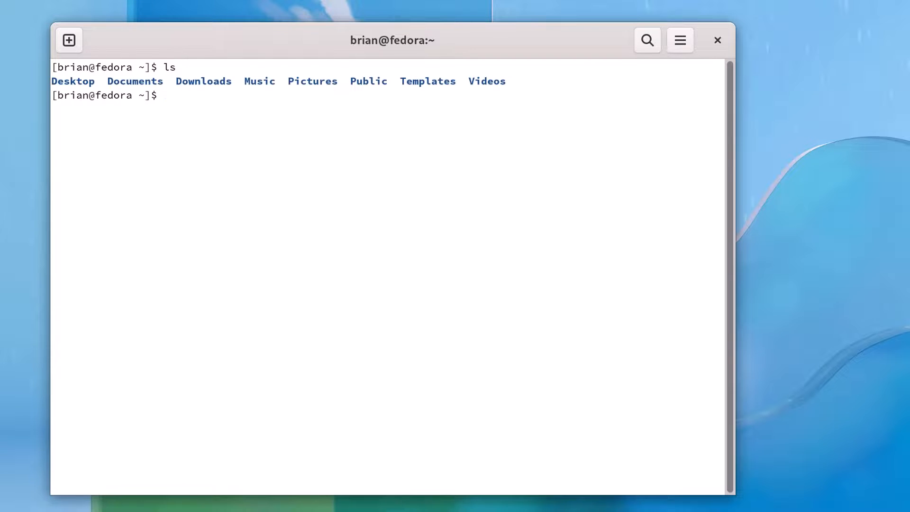
text(pwd)
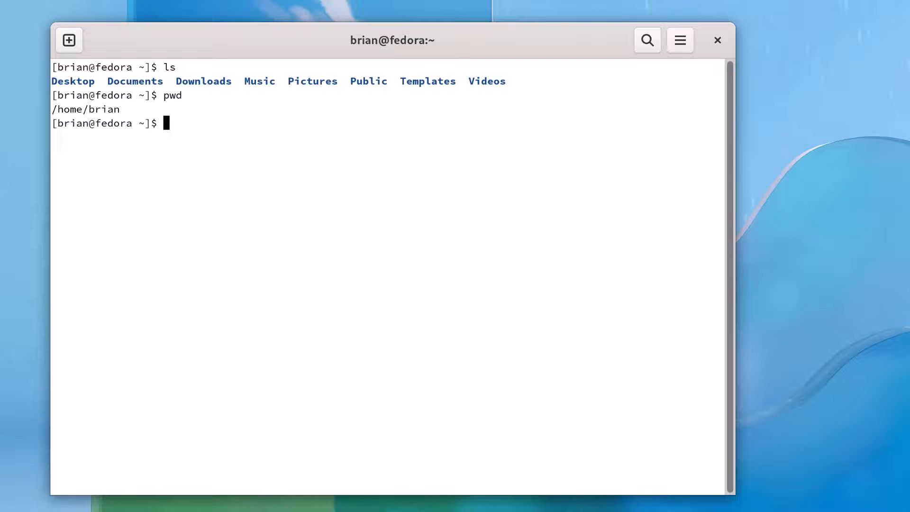
text(c)
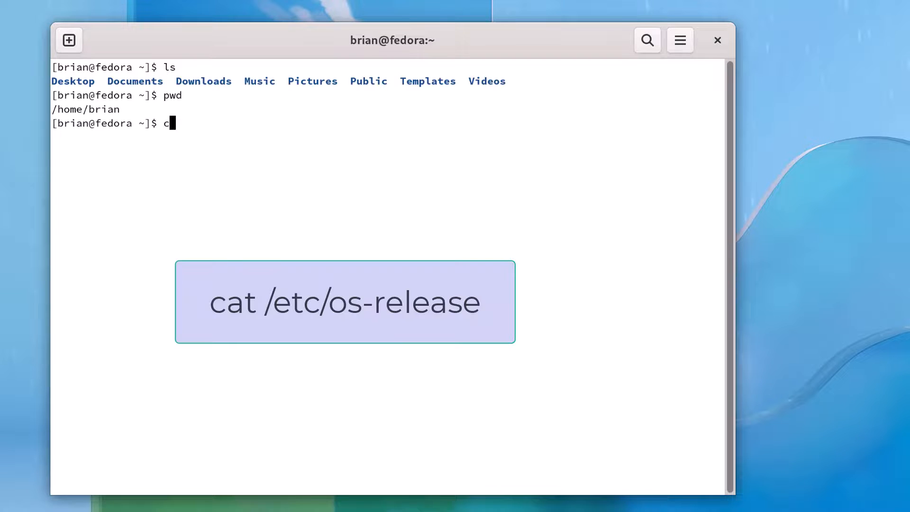
text(at /etc/)
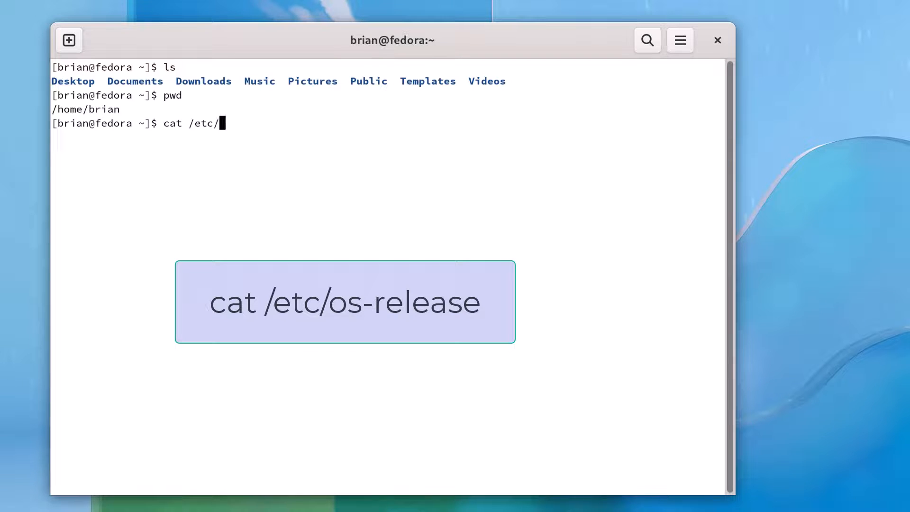
text(os-release)
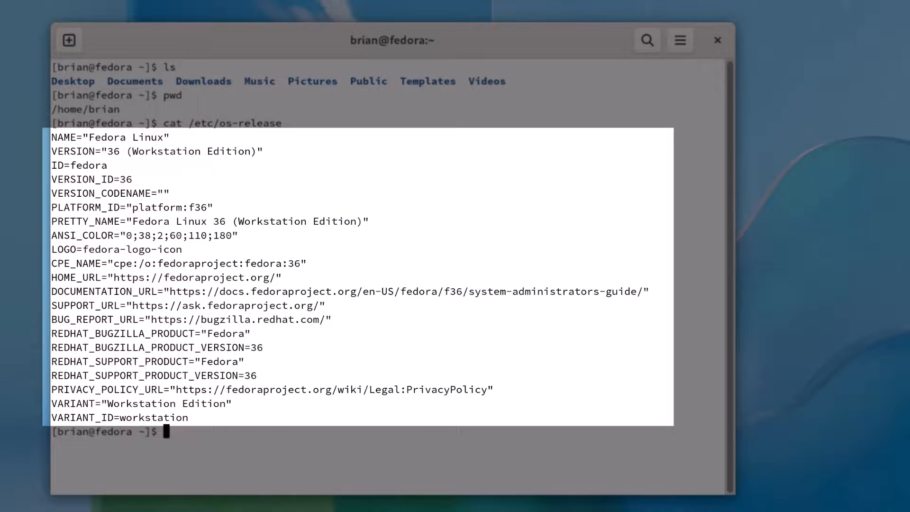
text(u)
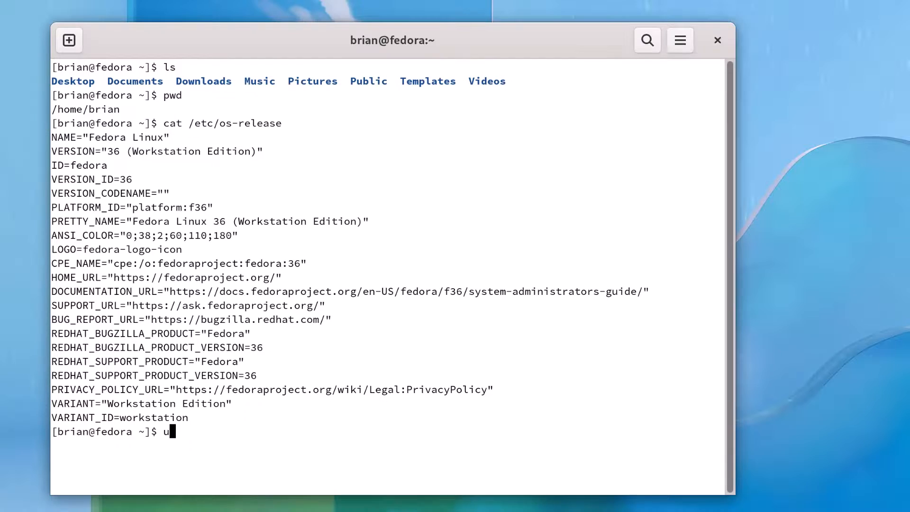
text(name -a)
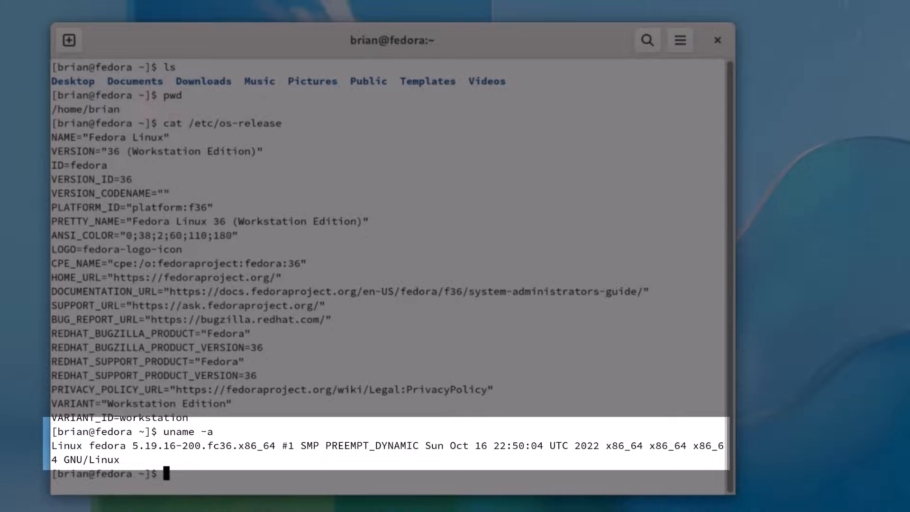
text(clear)
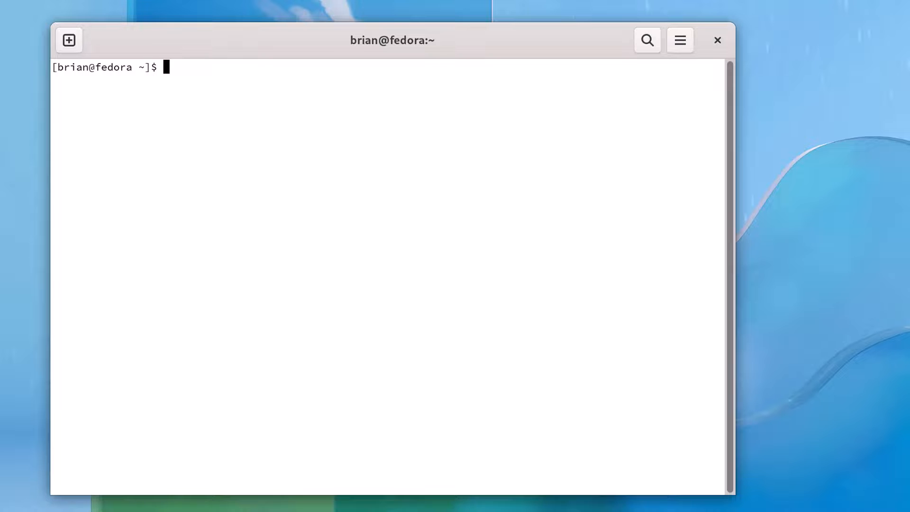
- Check the installed Java with java --version, reporting OpenJDK 17.0.4.1
text(j)
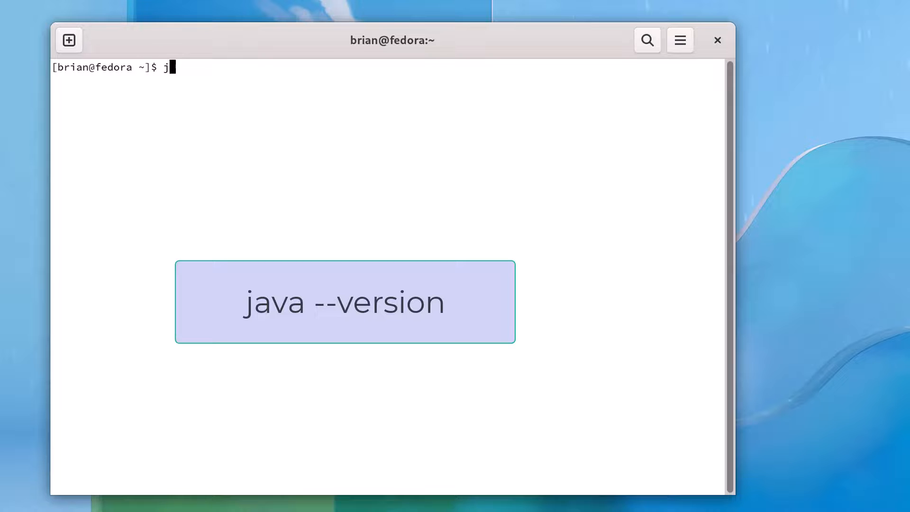
text(ava --version)
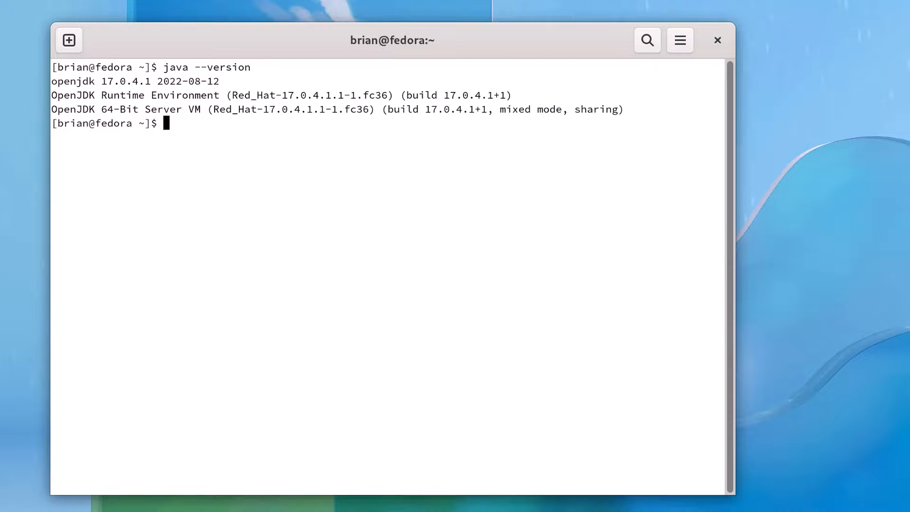
drag(52, 82, 623, 109)
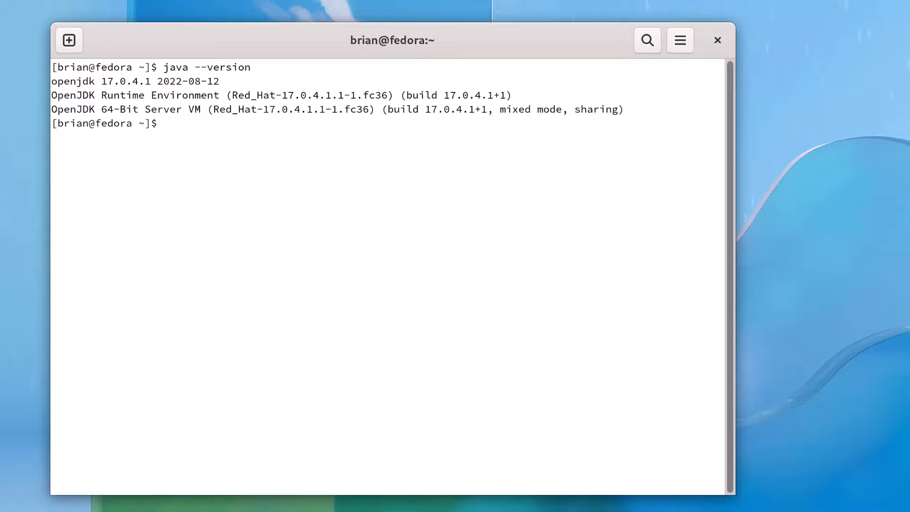
- Run mvn --version and confirm with y twice to install Maven 3.8.4 on Java 17.0.4.1
text(mvn)
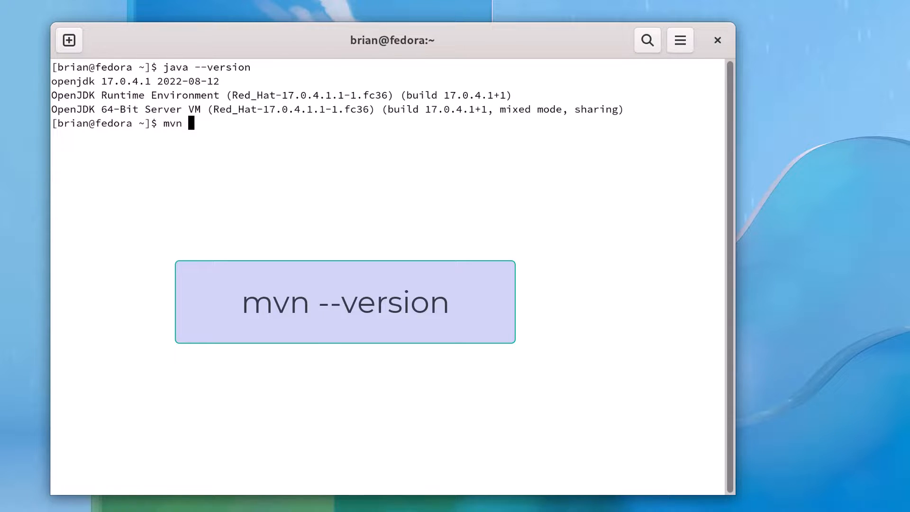
text(--version)
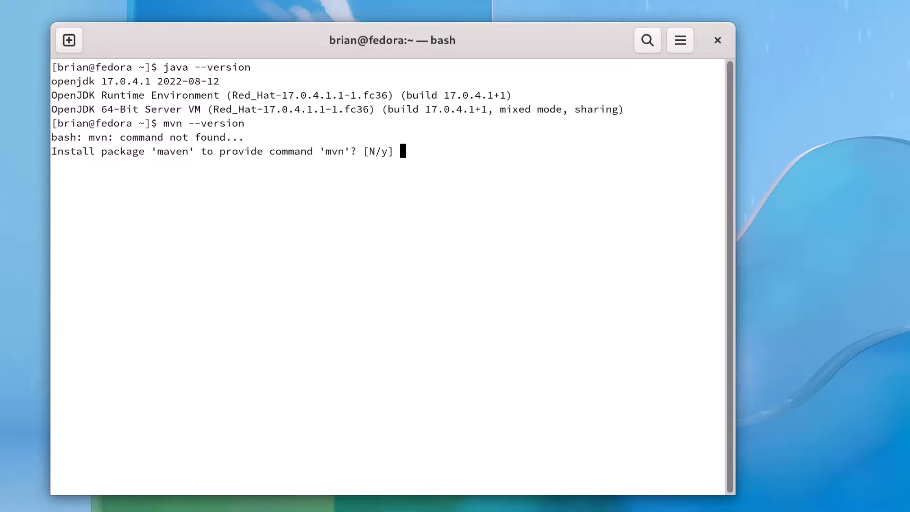
text(y)
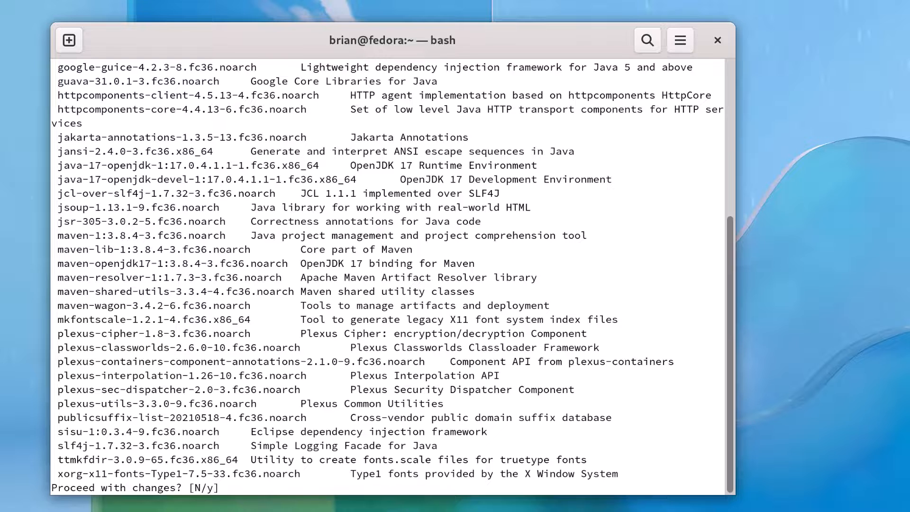
text(y)
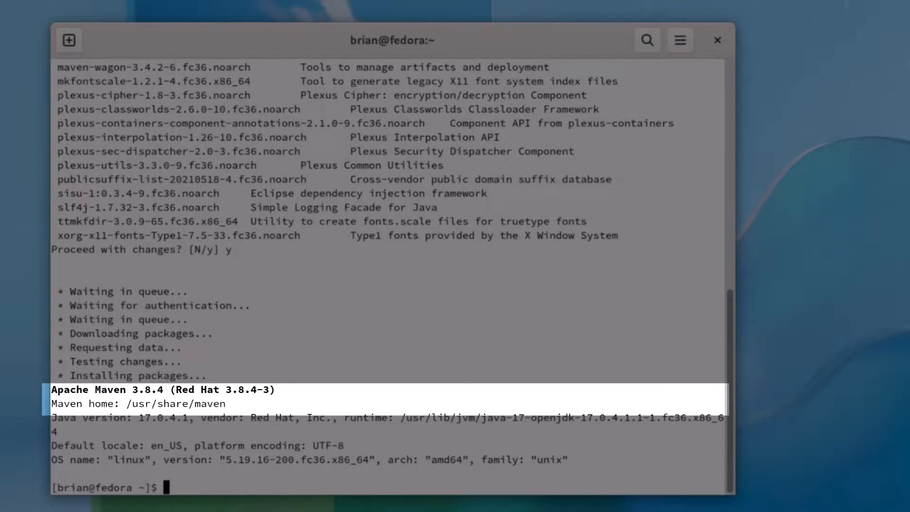
- Re-check Maven 3.8.4 with mvn --version and clear the screen before creating the work folder
text(mvn)
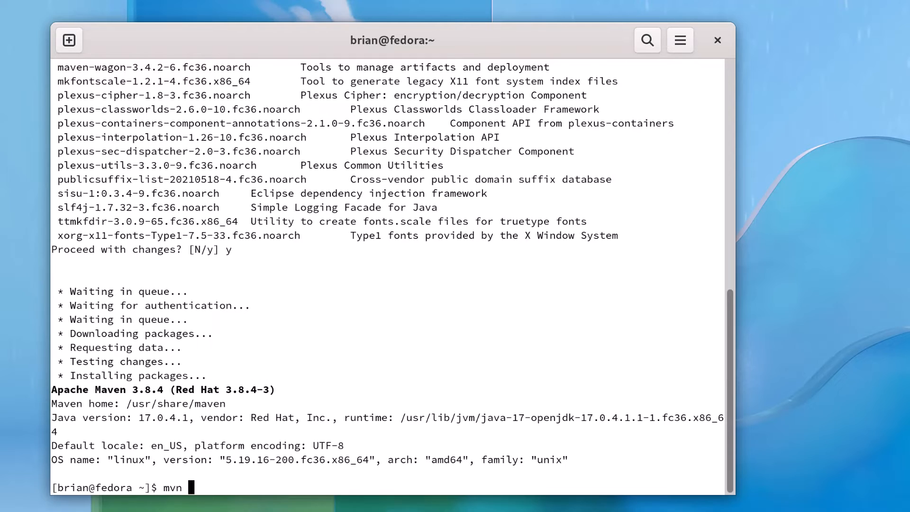
text(--version)
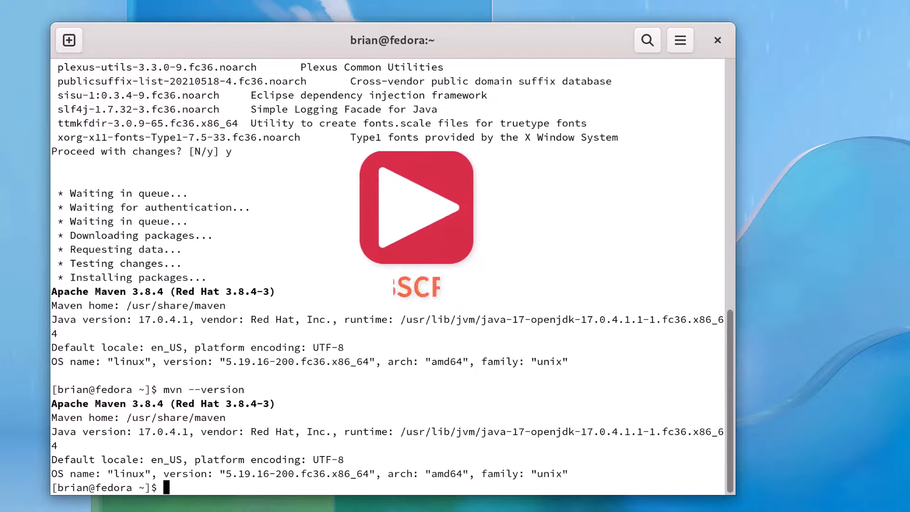
text(clear)
text(cd work)
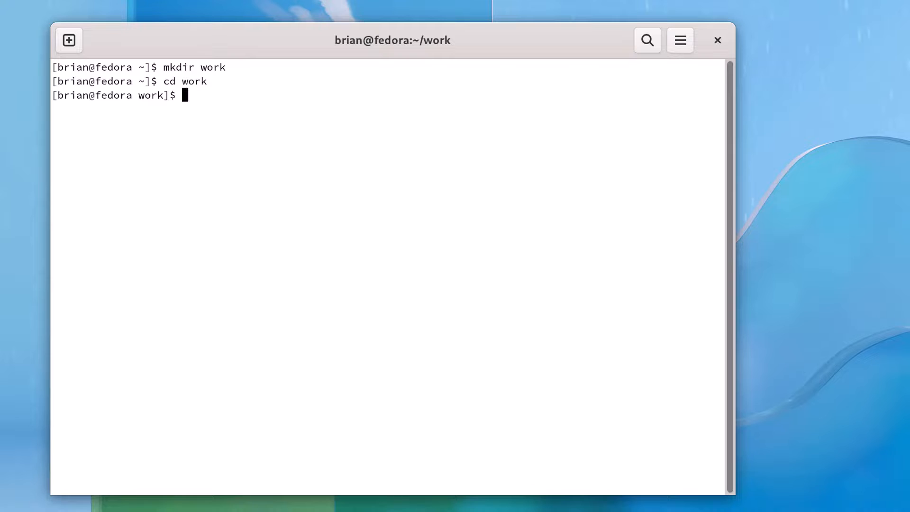
- Generate the myapp project with mvn archetype:generate, groupId com.beginsecure.app, maven-archetype-quickstart, interactiveMode=false
text(mvn archetype:generate -)
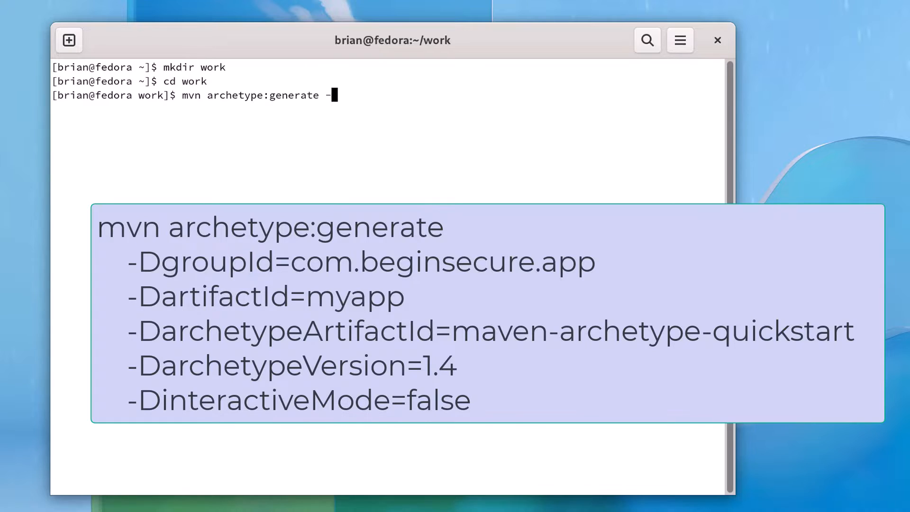
text(DgroupId=com.)
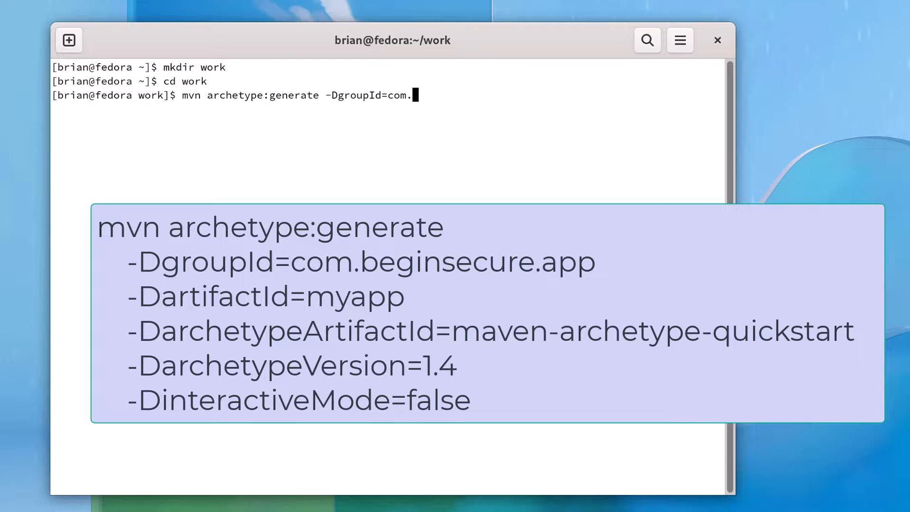
text(beginsecure.app -Dar)
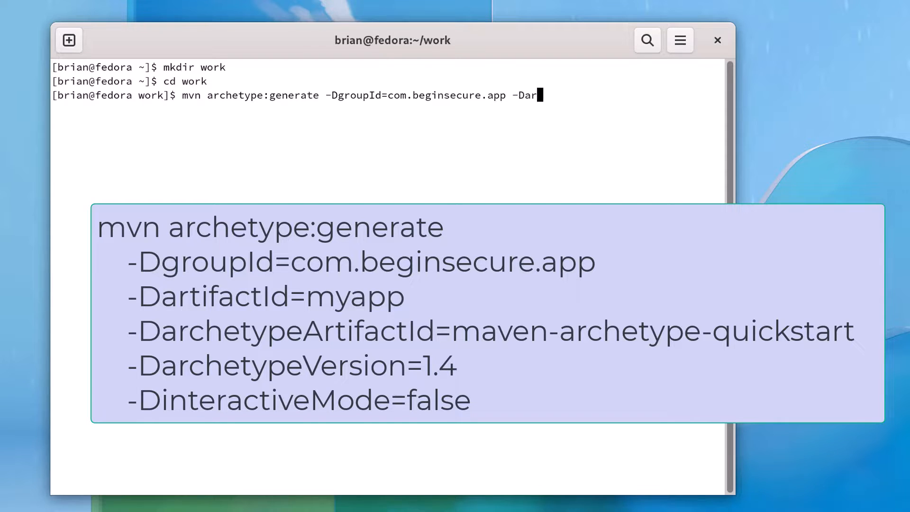
text(tifactId)
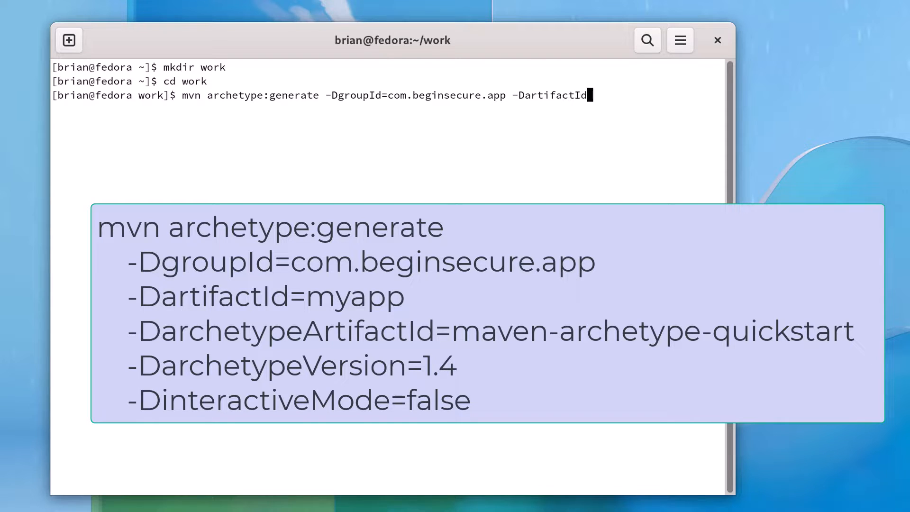
text(=m)
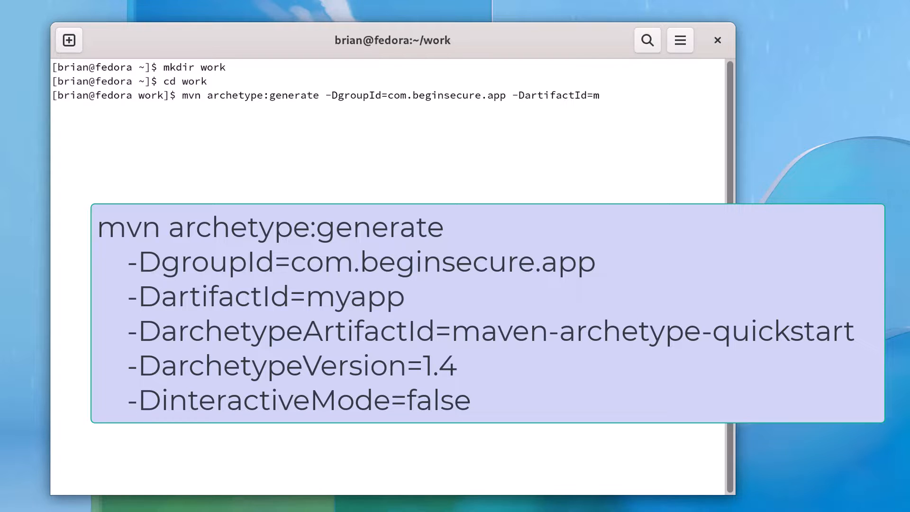
text(yapp -DarchetypeArti)
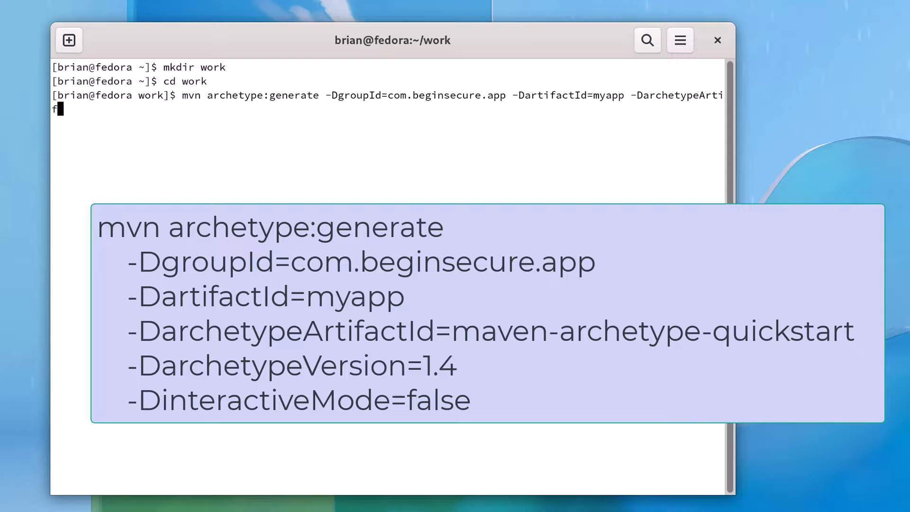
text(factId=maven-)
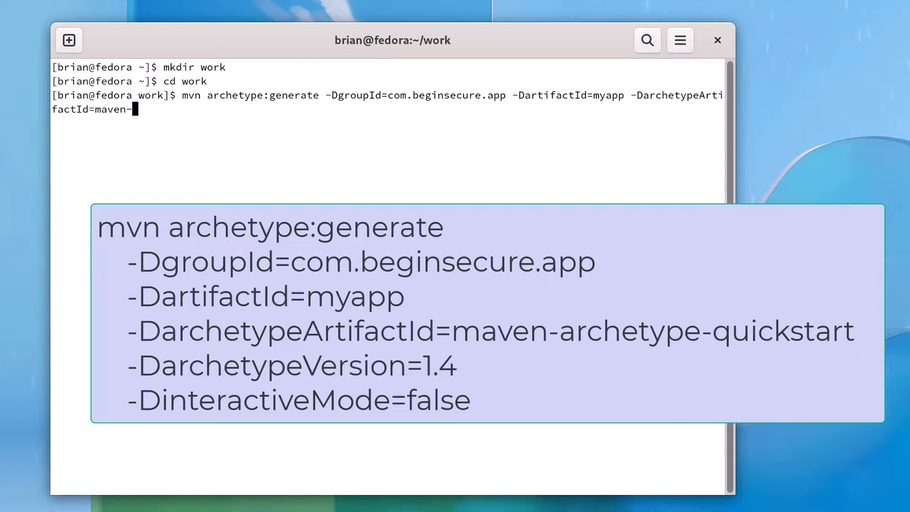
text(archetype-quickstart -DarchetypeVersion=1.4)
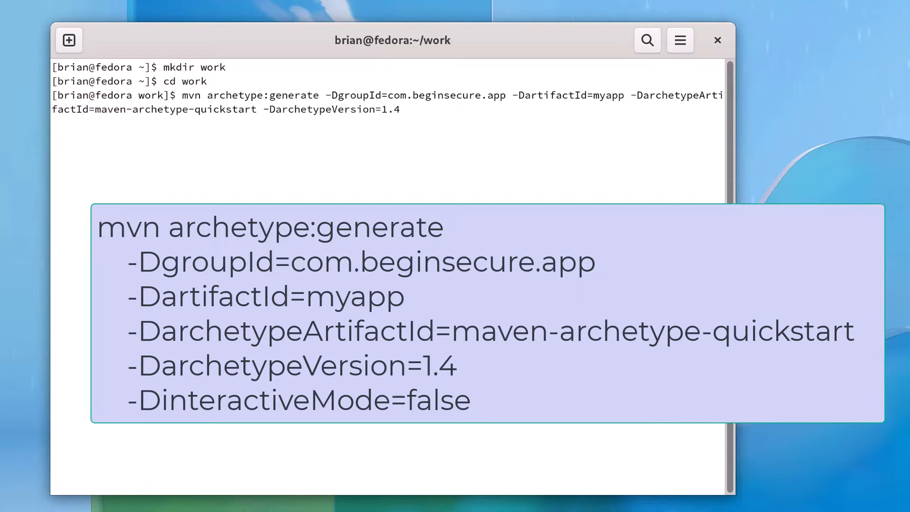
text(-DinteractiveM)
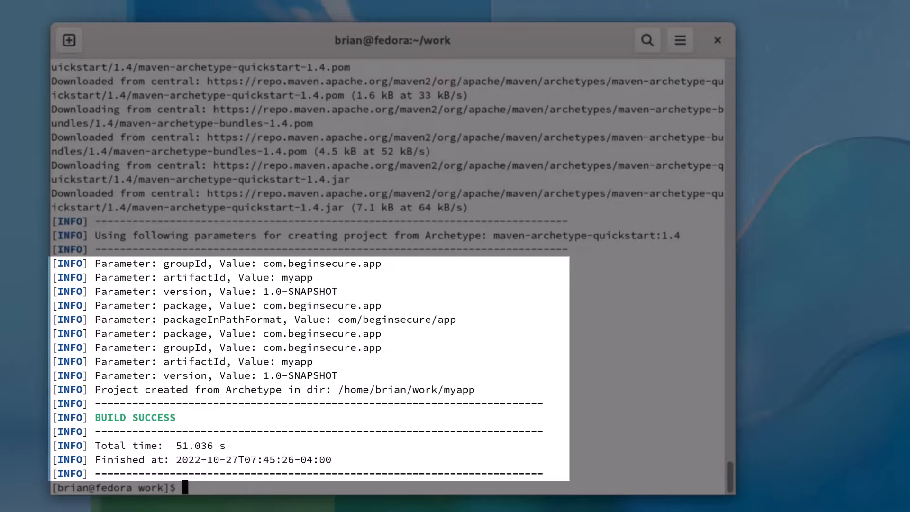
- Enter the myapp project and run mvn package, producing target/myapp-1.0-SNAPSHOT.jar with BUILD SUCCESS
text(ls)
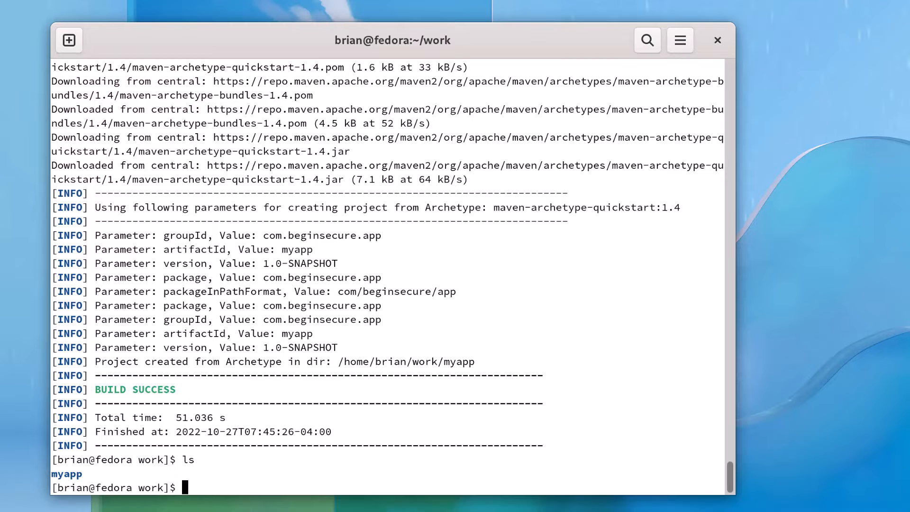
text(cd myapp/)
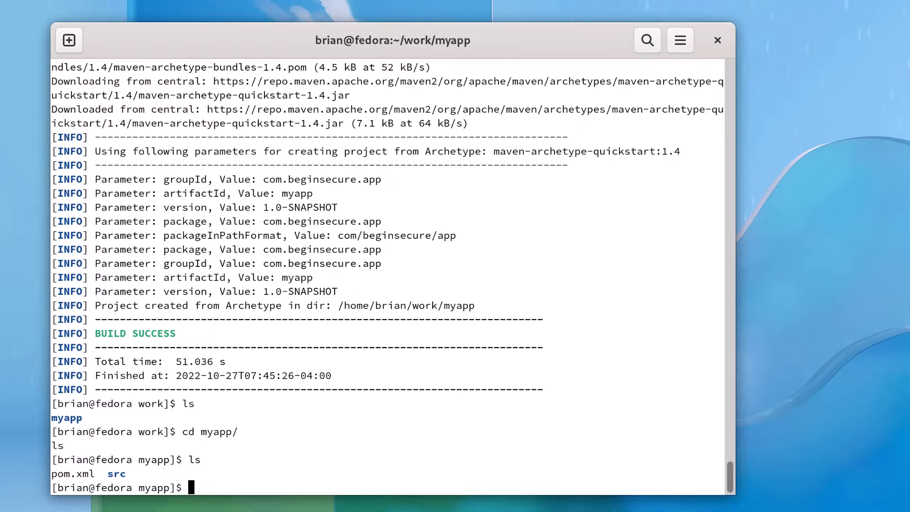
text(mvn package)
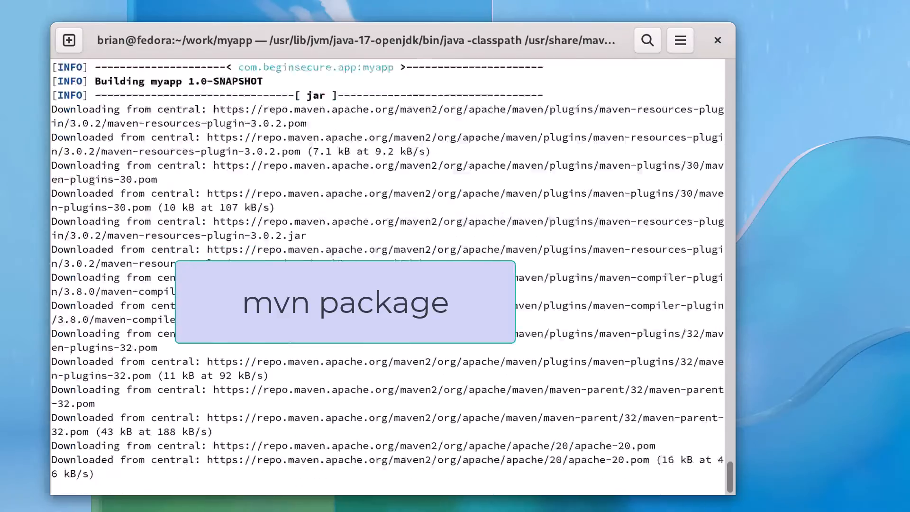
scroll(down, 3)
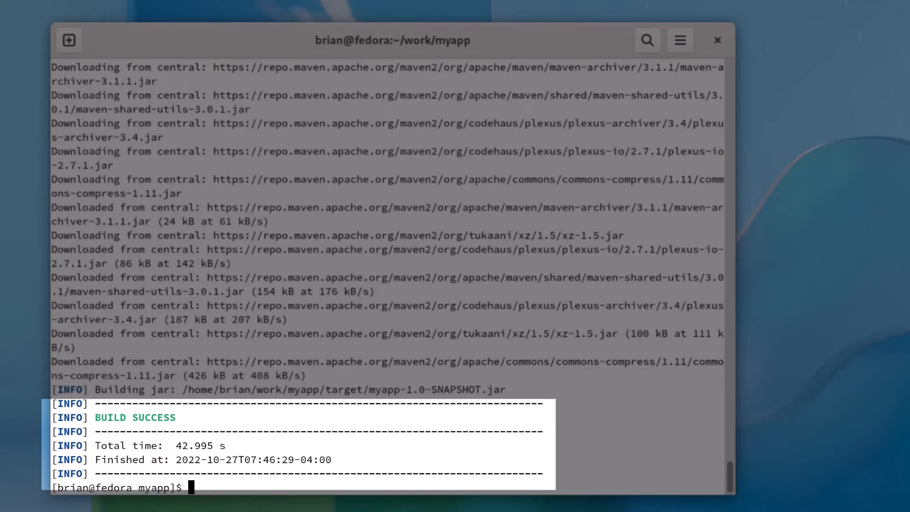
- List the myapp directory tree and scroll down to find myapp-1.0-SNAPSHOT.jar under target
text(t)
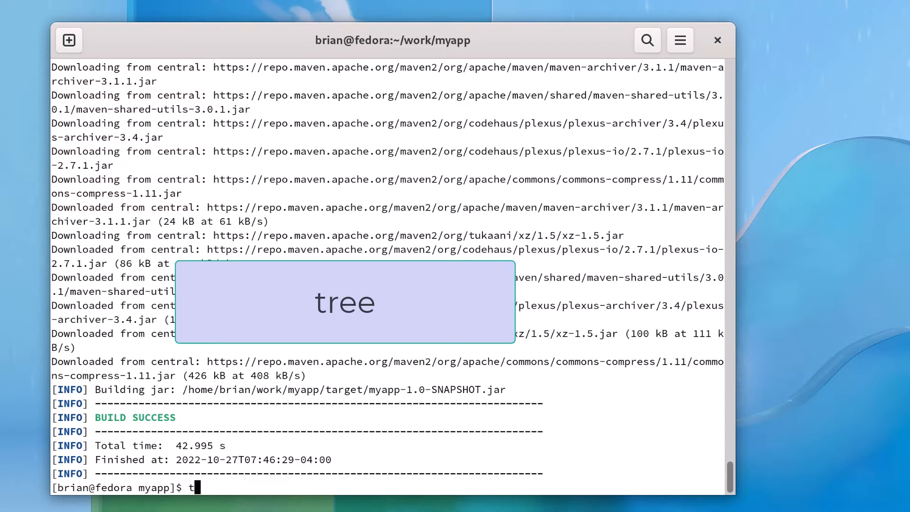
key(Return)
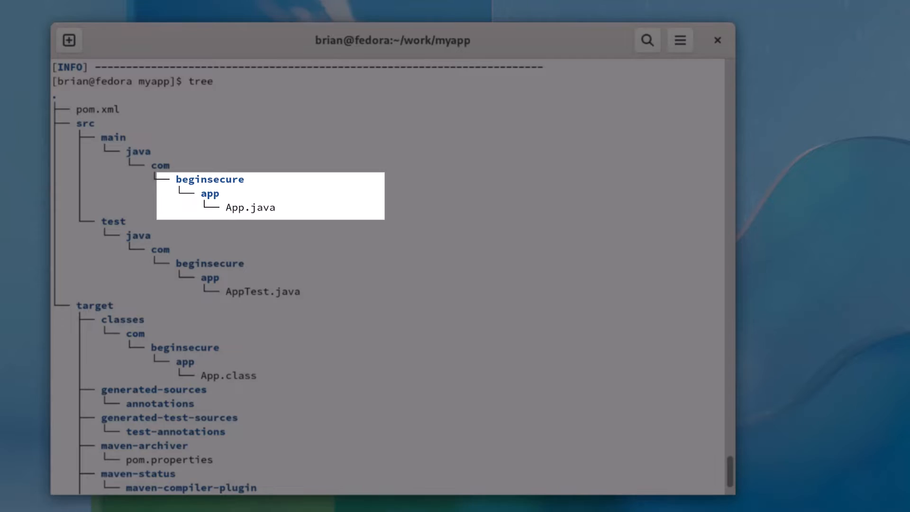
scroll(down, 3)
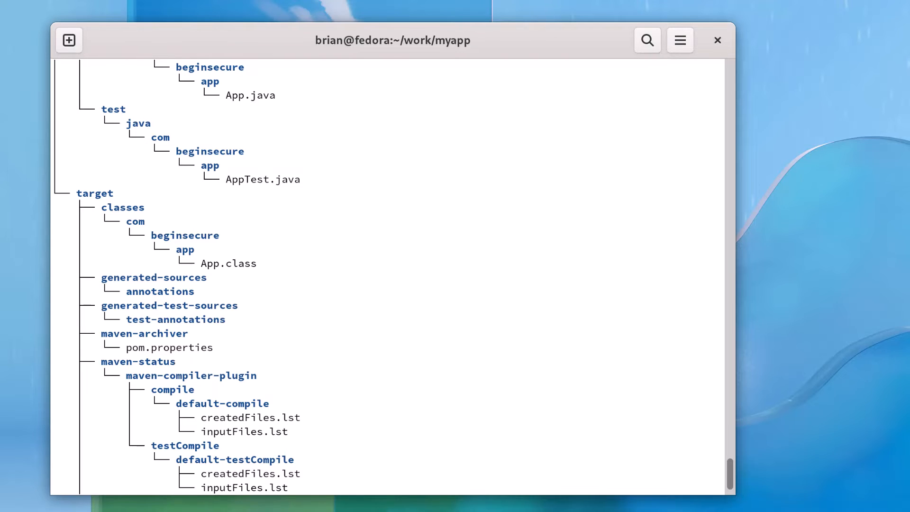
scroll(down, 3)
text(cd)
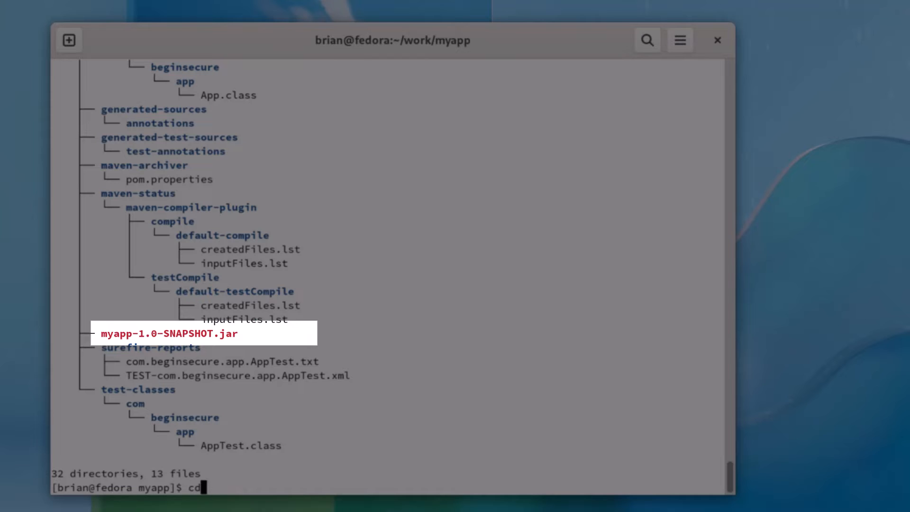
- Move into target and compose java -cp myapp-1.0-SNAPSHOT.jar com.beginsecure.app.App to run the jar
text(target)
text(java -)
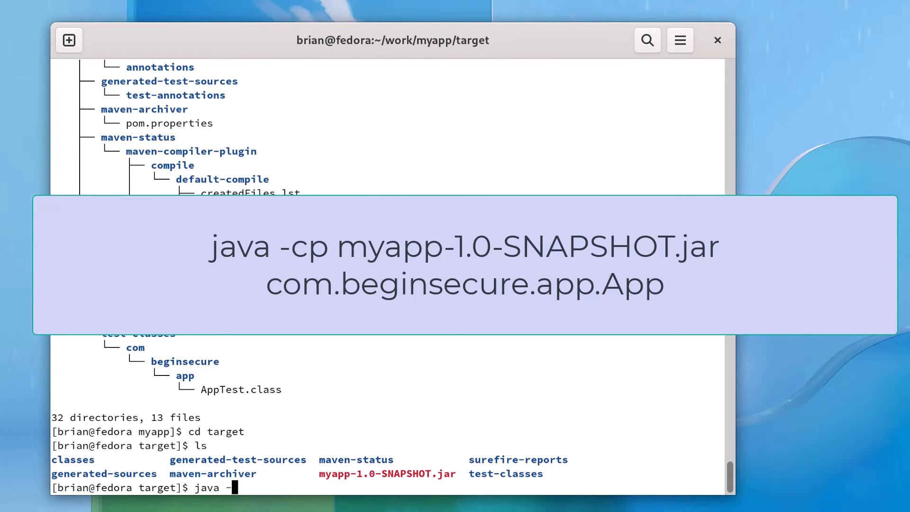
text(cp myapp-1.0-SNAPSHOT.jar)
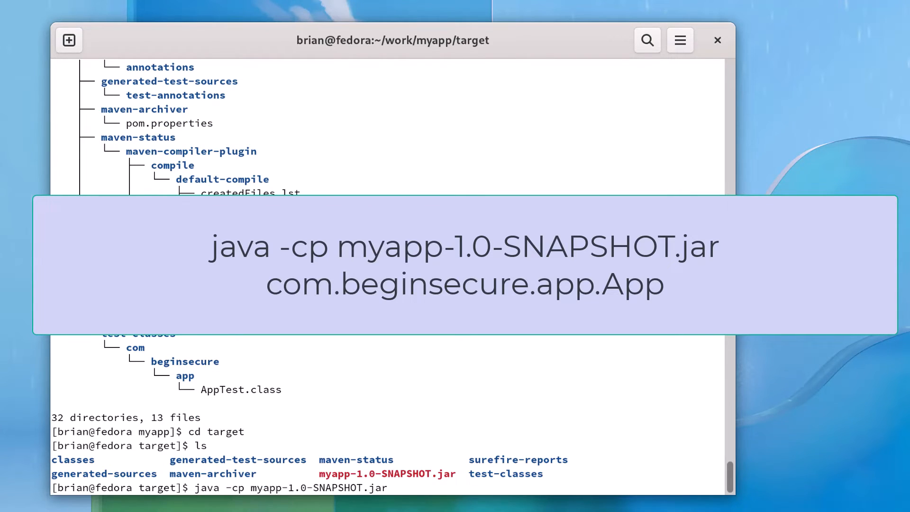
text(com.b)
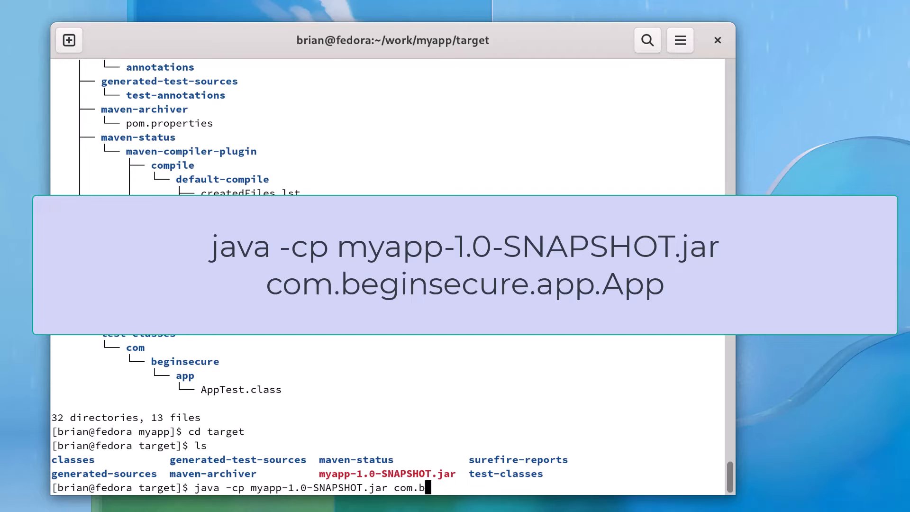
text(eginsecure)
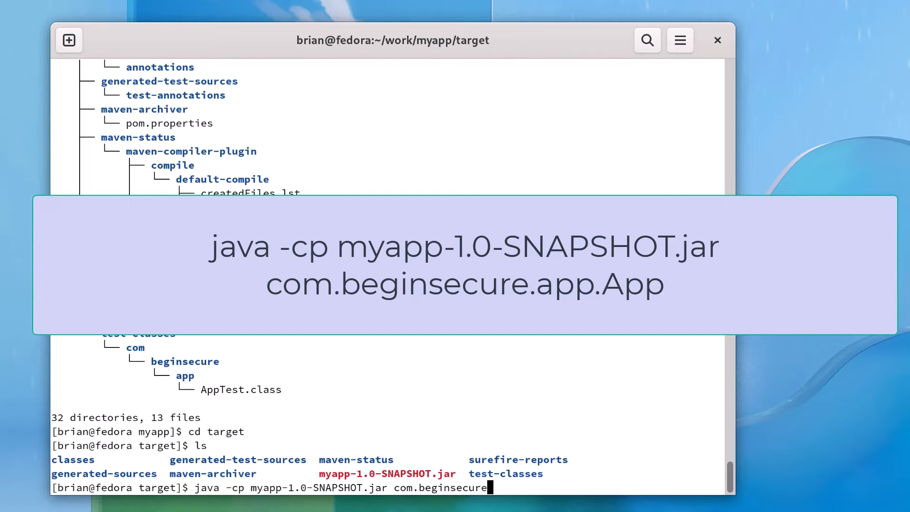
text(app.)
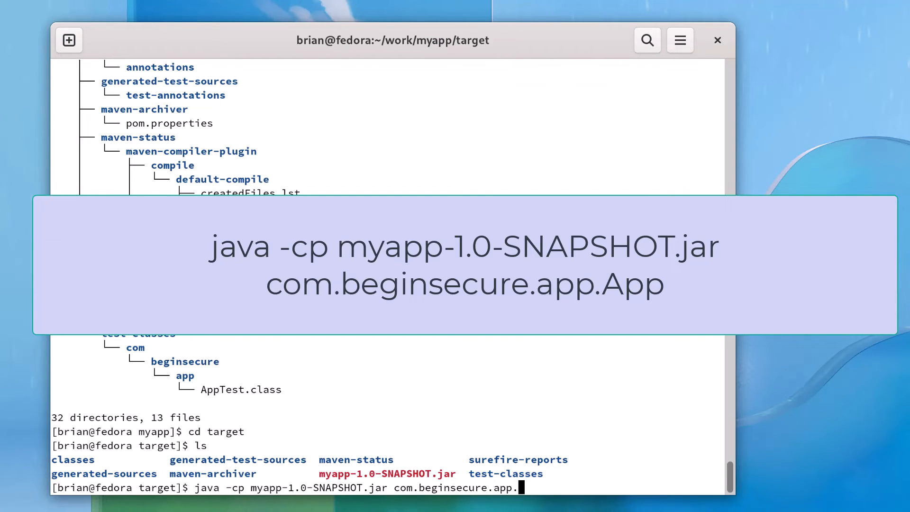
text(App)
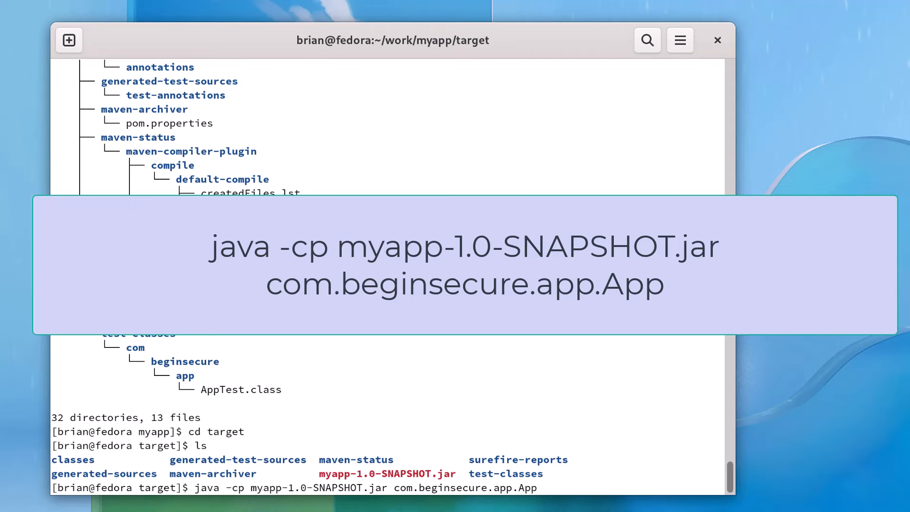